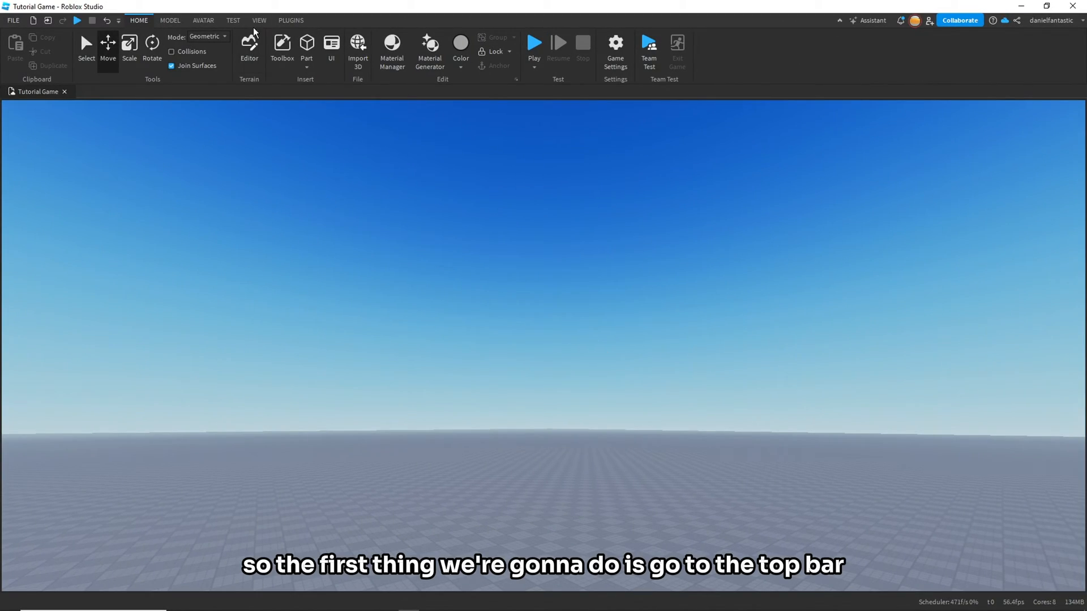
Enable the Explorer and Properties panels from the View ribbon.
{"action": "left_click", "coordinate": [258, 20]}
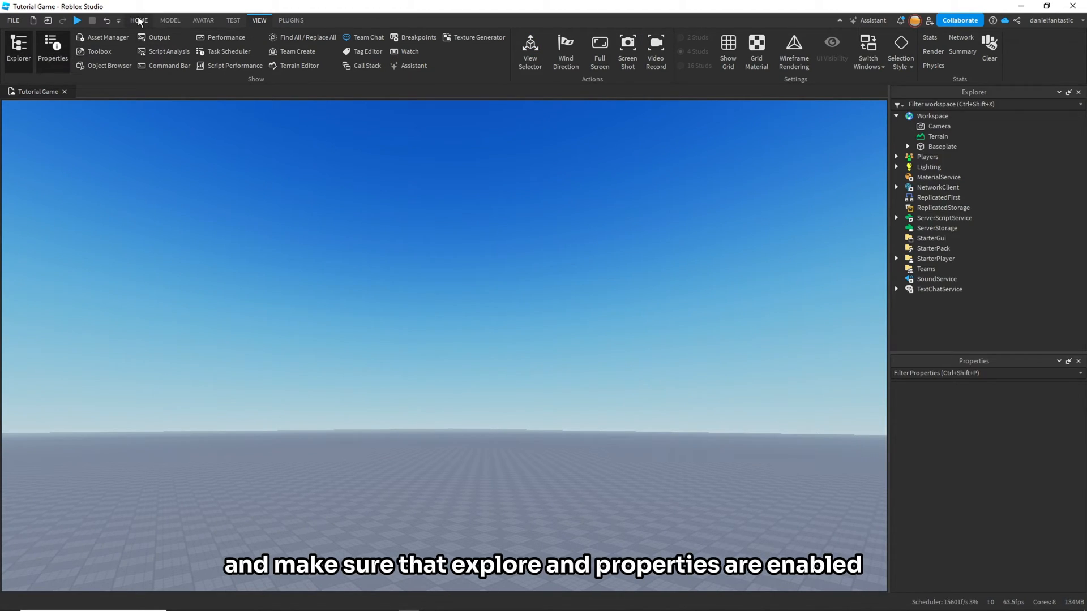
{"action": "left_click", "coordinate": [138, 20]}
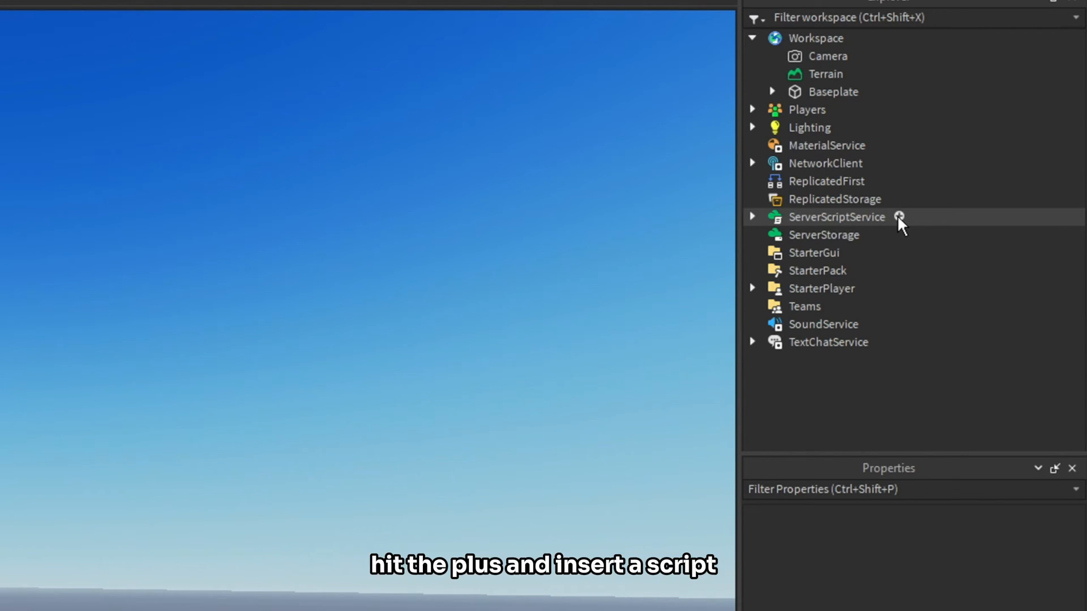
Insert a Script under ServerScriptService containing the badge-awarding code with a placeholder badge ID.
{"action": "left_click", "coordinate": [835, 218]}
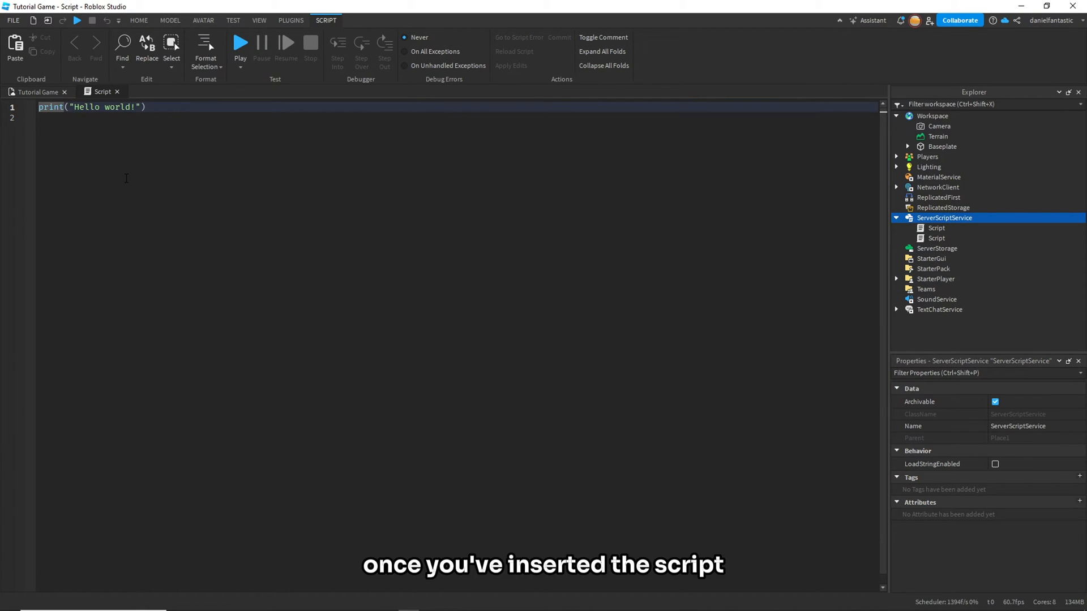
{"action": "key", "text": "ctrl+a"}
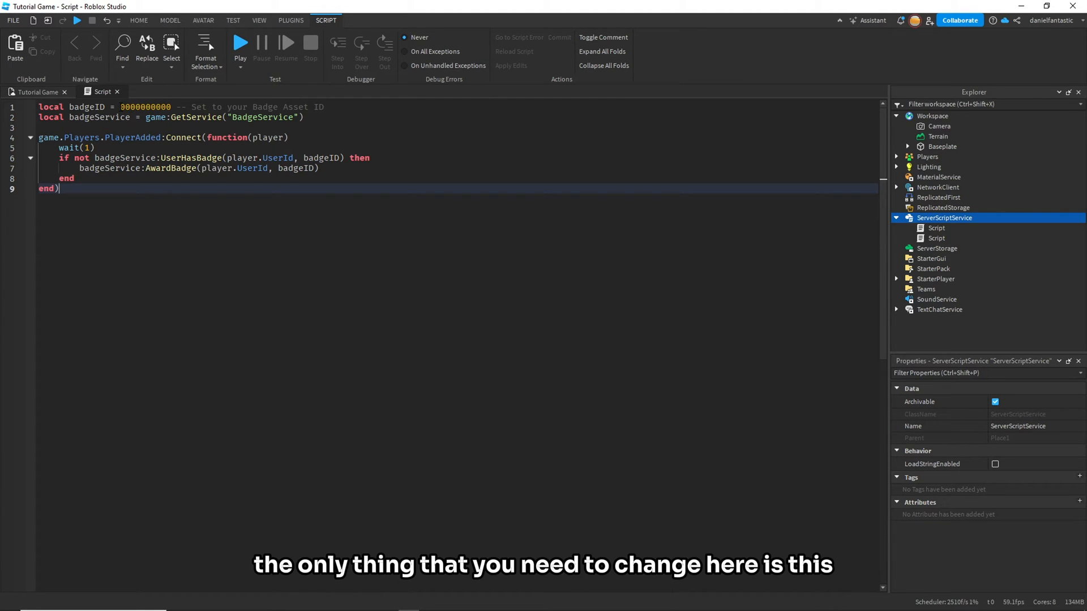
{"action": "double_click", "coordinate": [145, 106]}
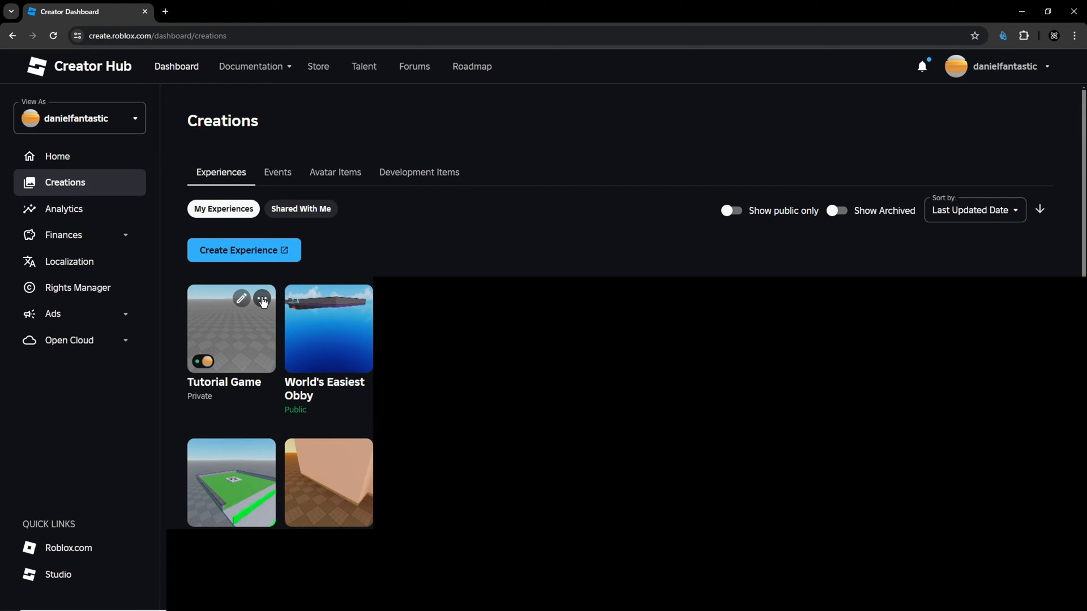
Create a 'Welcome' badge for Tutorial Game described 'thank you for playing'.
{"action": "left_click", "coordinate": [261, 298]}
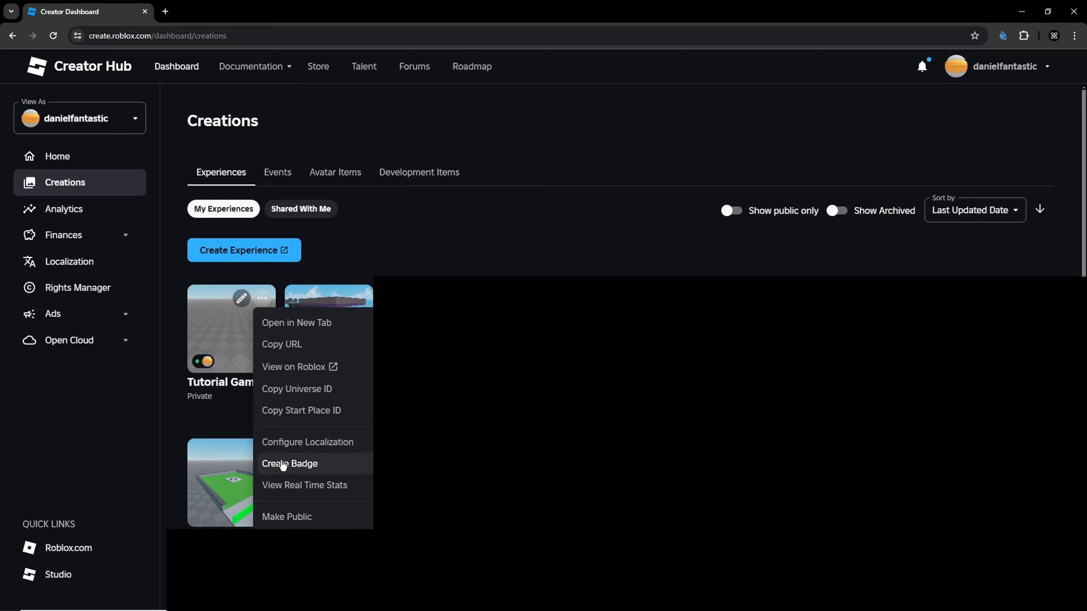
{"action": "left_click", "coordinate": [290, 463]}
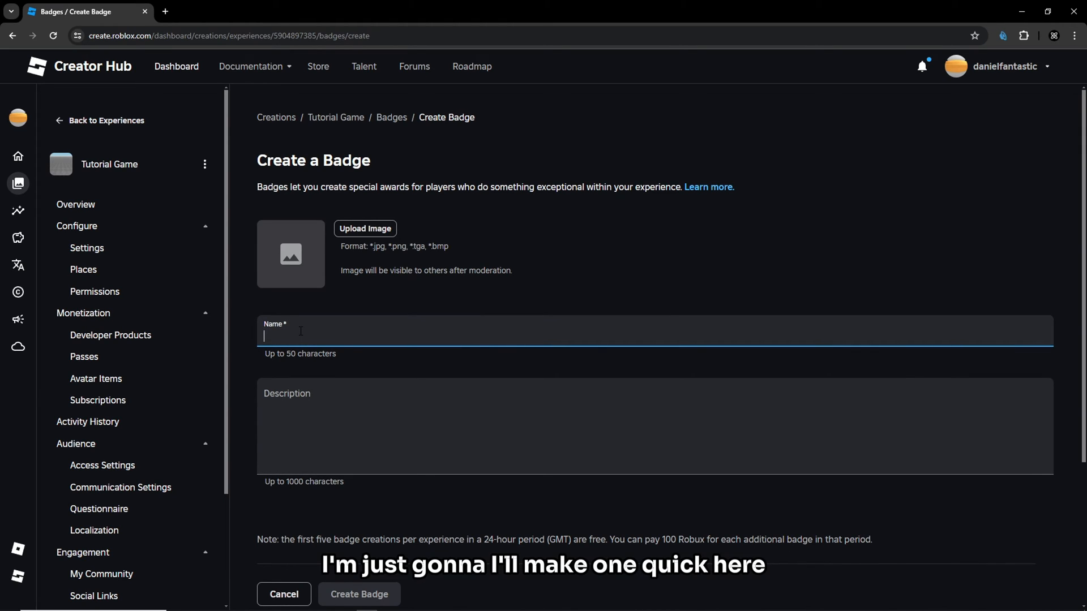
{"action": "type", "text": "Welcome"}
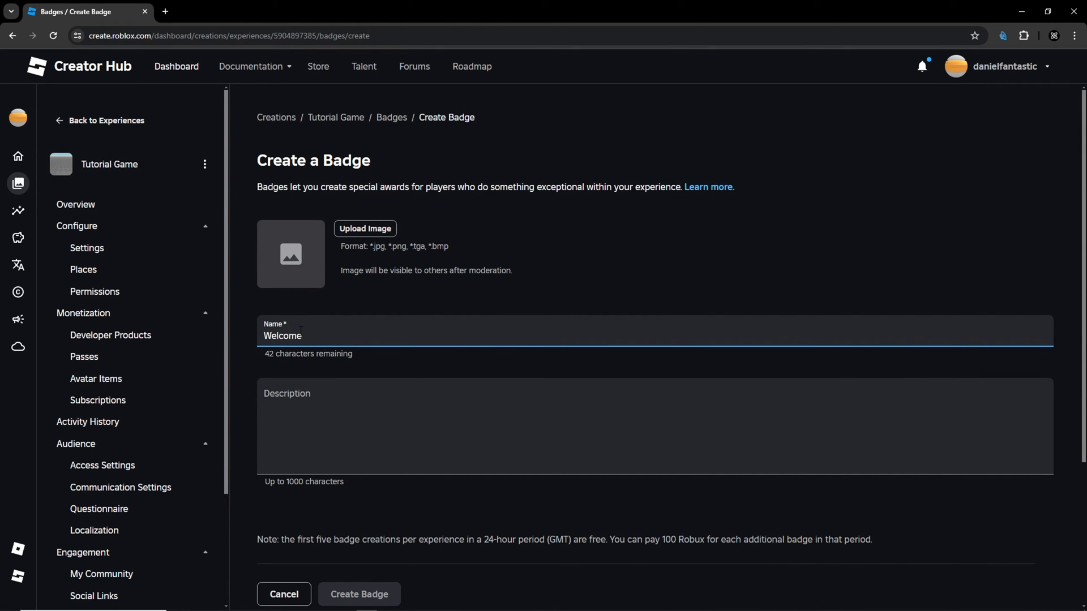
{"action": "type", "text": "thank"}
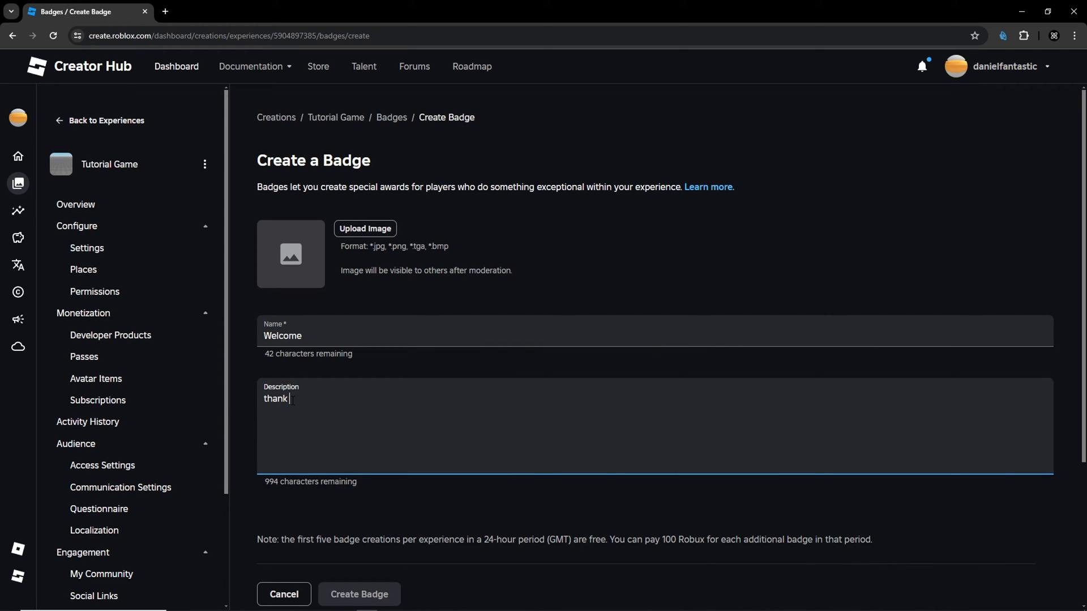
{"action": "type", "text": "you for playing!"}
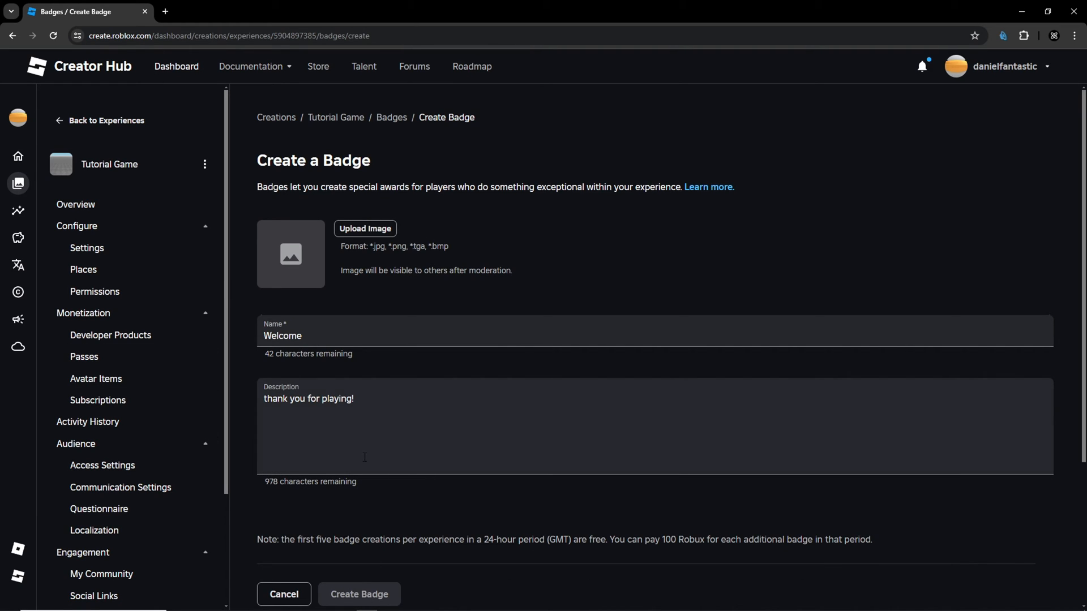
{"action": "left_click", "coordinate": [359, 594]}
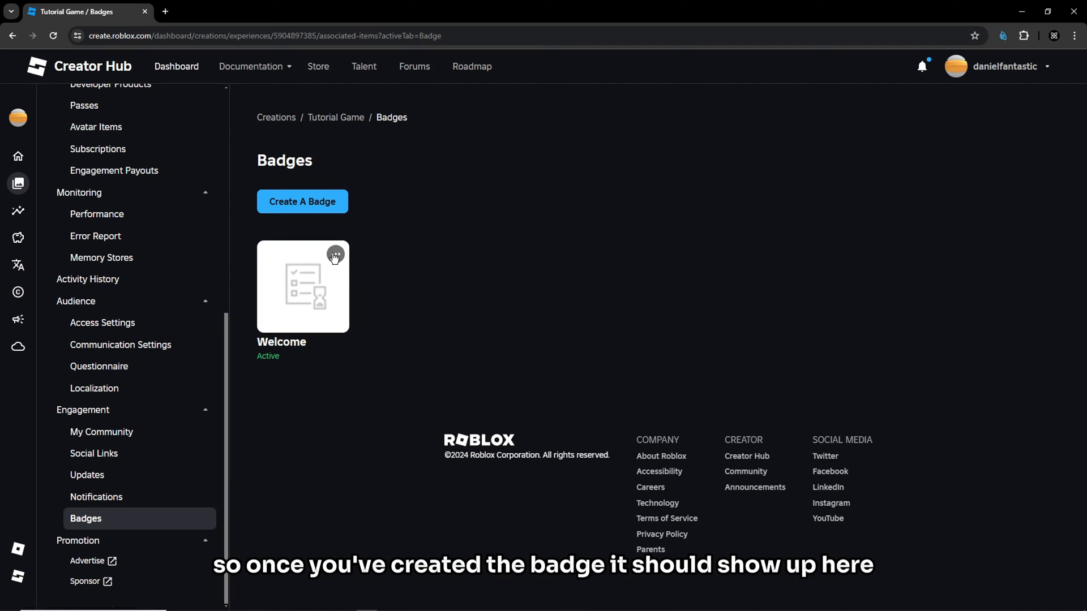
Show the Welcome badge's options to copy its asset ID.
{"action": "left_click", "coordinate": [335, 257]}
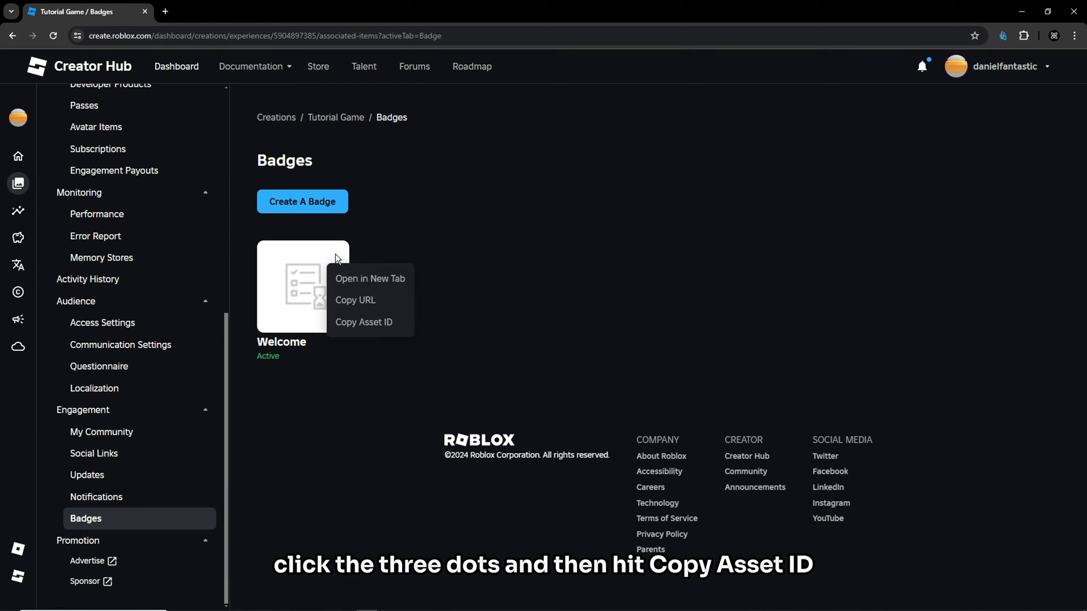
{"action": "mouse_move", "coordinate": [363, 326]}
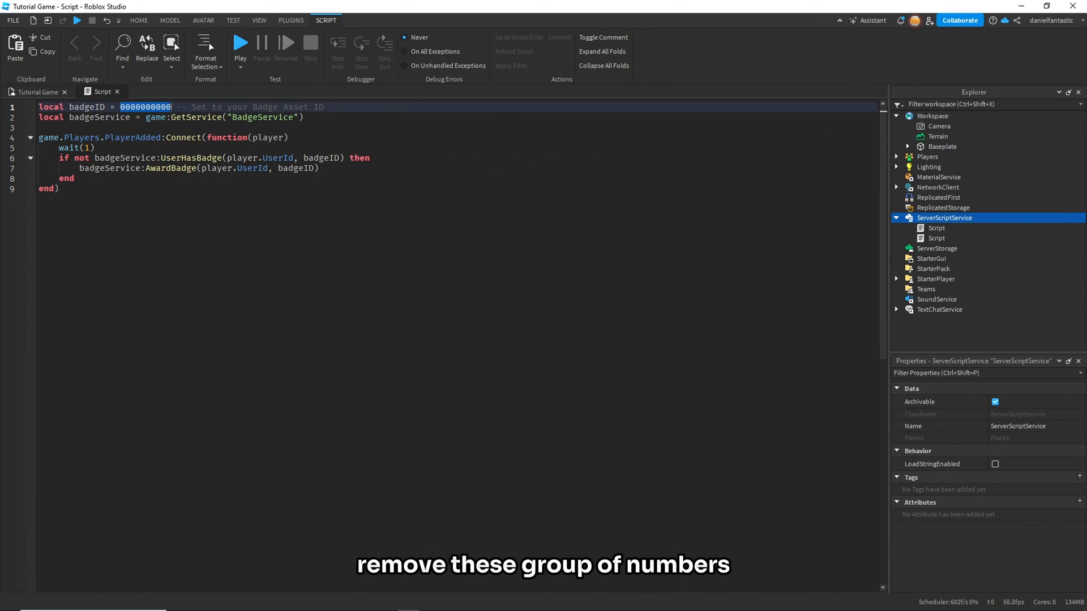
{"action": "type", "text": "1160043012404130"}
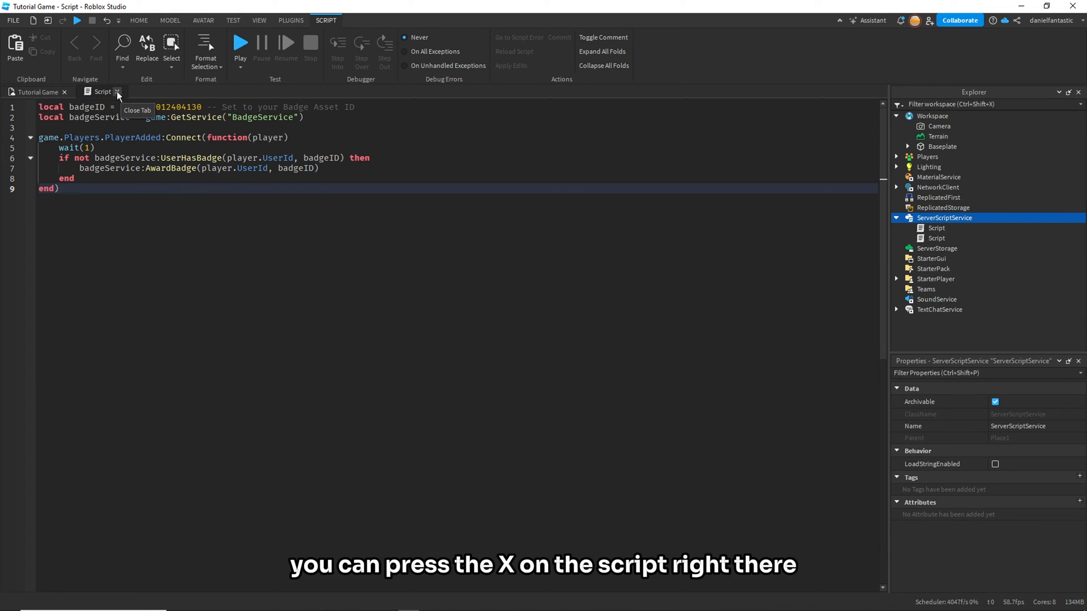
{"action": "left_click", "coordinate": [118, 92]}
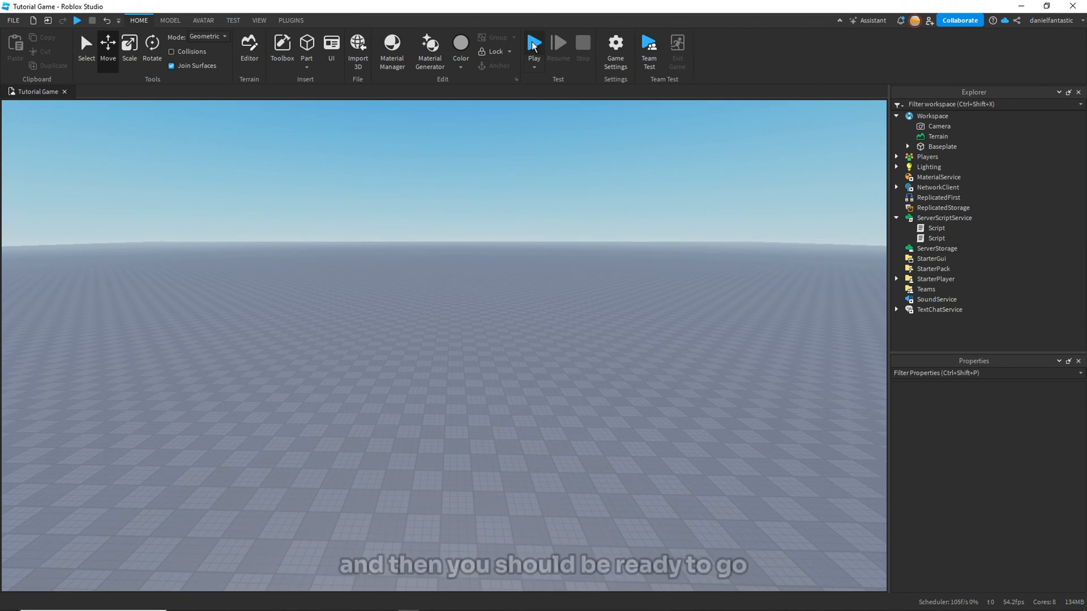
{"action": "left_click", "coordinate": [533, 46]}
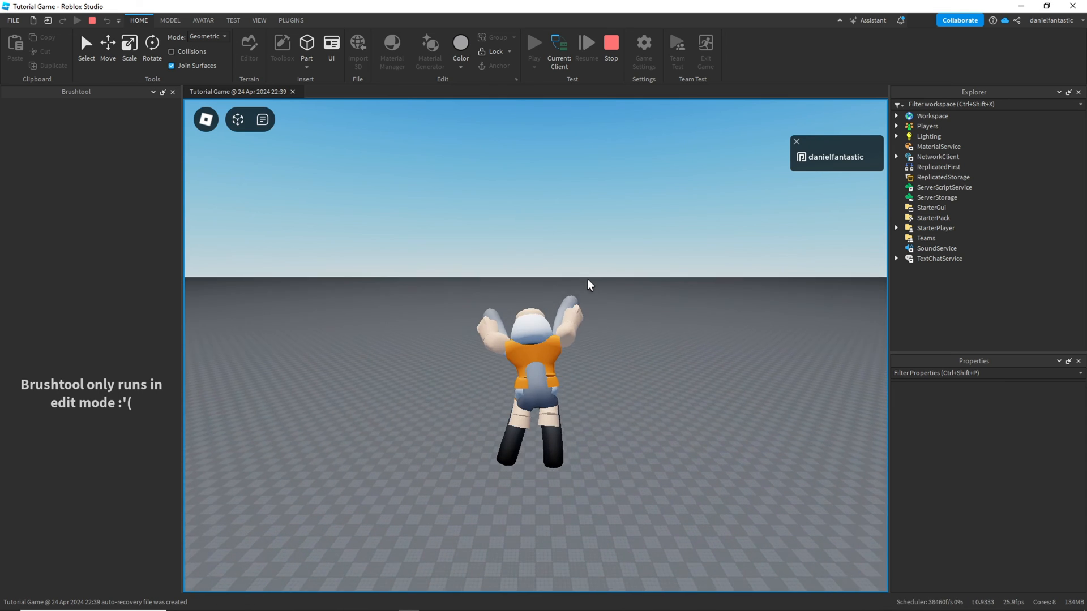